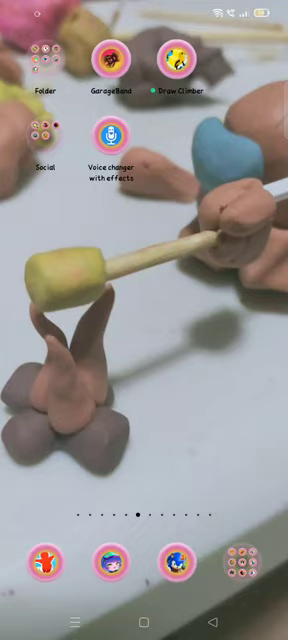
# Swipe through every home screen page back to the first page with the Google search bar.
pyautogui.hscroll(-3)
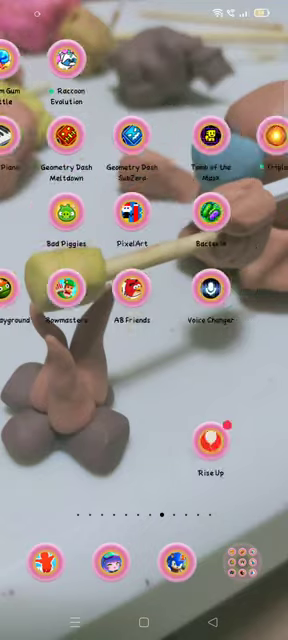
pyautogui.hscroll(-3)
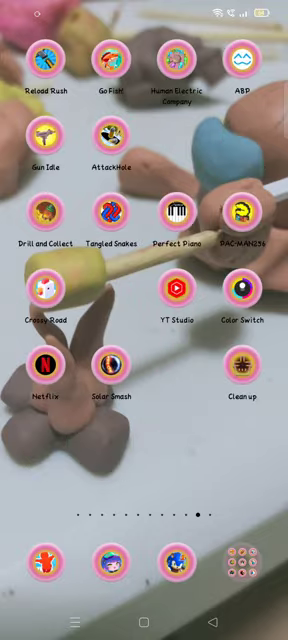
pyautogui.hscroll(-3)
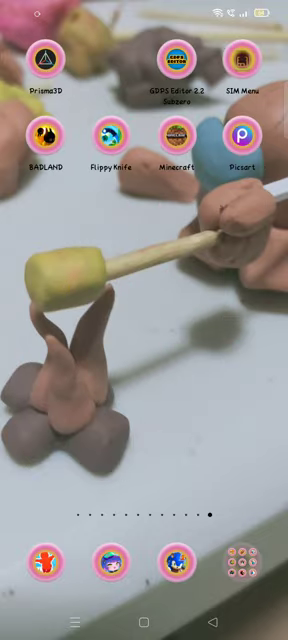
pyautogui.hscroll(-3)
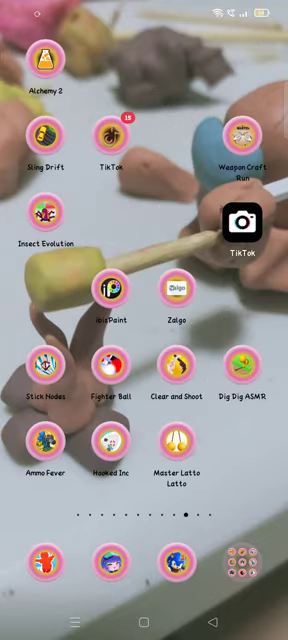
pyautogui.hscroll(-3)
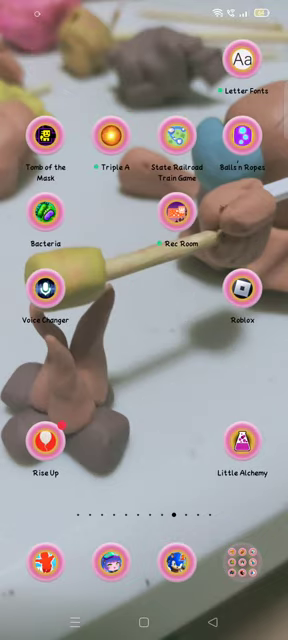
pyautogui.hscroll(-3)
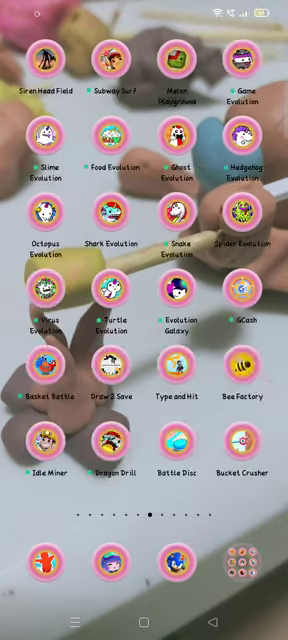
pyautogui.hscroll(-3)
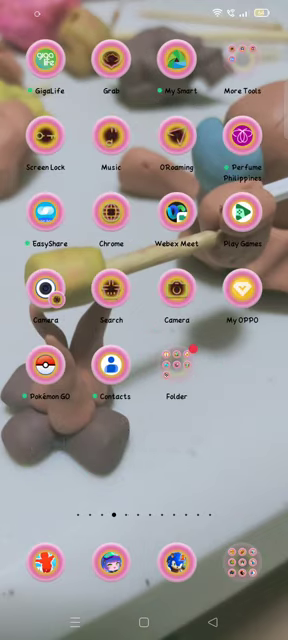
pyautogui.hscroll(-3)
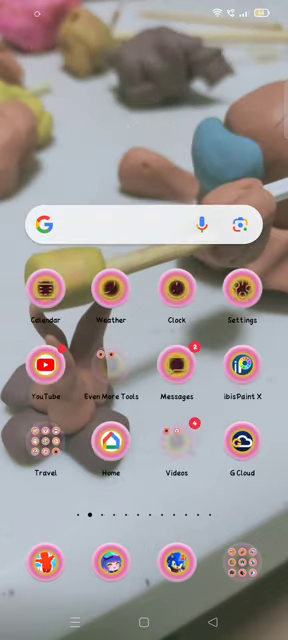
# View the reply thread asking how the siren head was made, then return home.
pyautogui.hscroll(-3)
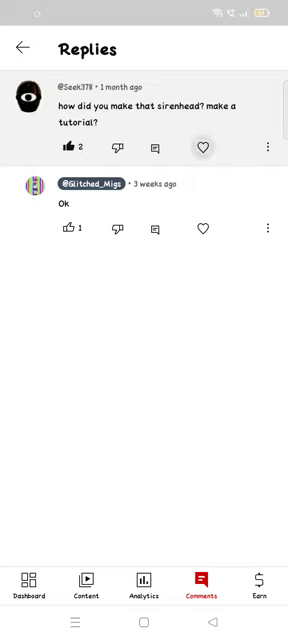
pyautogui.press('home')
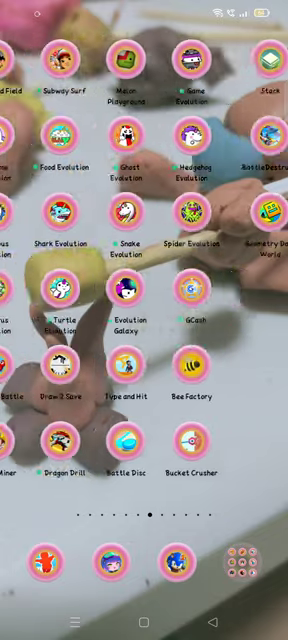
# Swipe to the home screen page with Geometry Dash SubZero and Bacteria.
pyautogui.hscroll(-3)
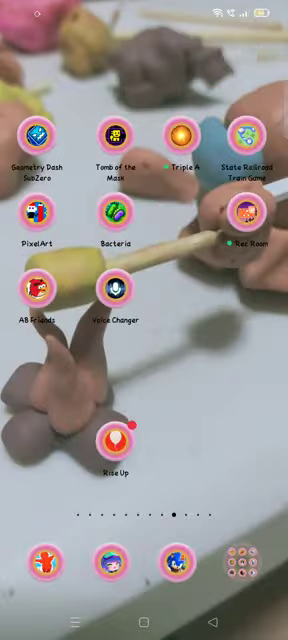
pyautogui.hscroll(-3)
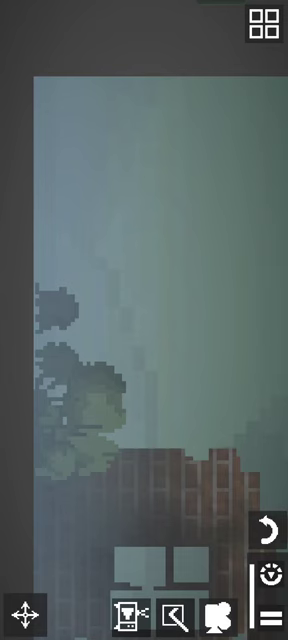
# Look around the older build's foggy forest map in Melon Playground.
pyautogui.click(262, 26)
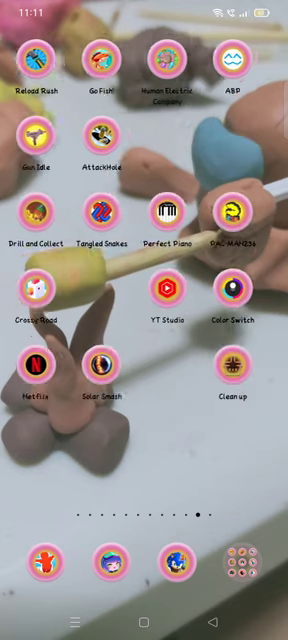
# Swipe to the home screen page holding the MelonPlayground icon and bring up app search.
pyautogui.hscroll(-3)
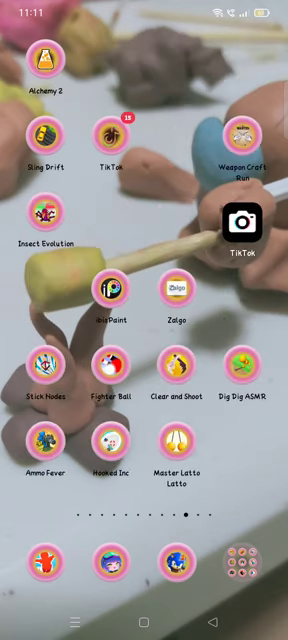
pyautogui.hscroll(-3)
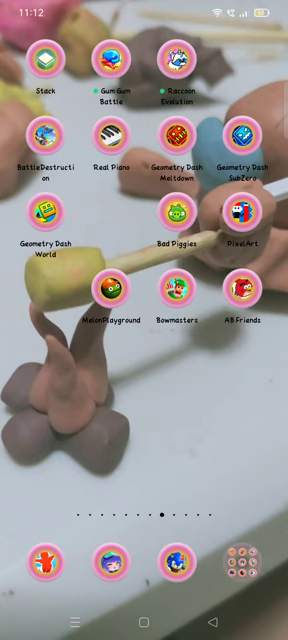
pyautogui.hscroll(-3)
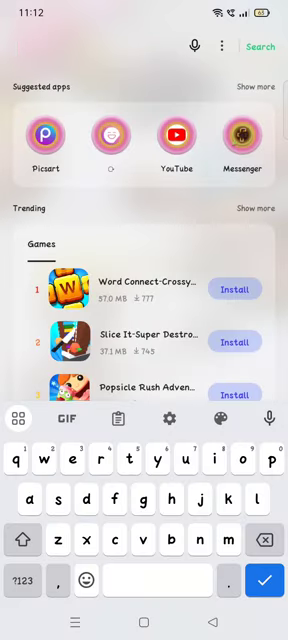
# Search for 'melon' so both MelonPlayground apps appear in the results.
pyautogui.write('Grab')
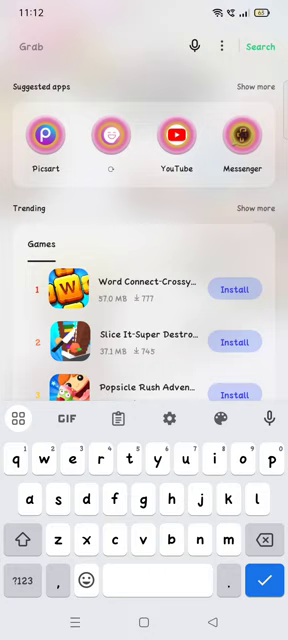
pyautogui.write('me')
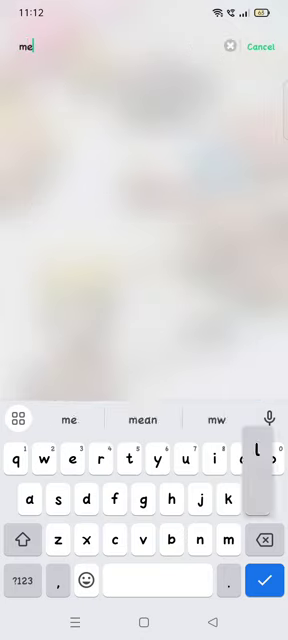
pyautogui.write('lon')
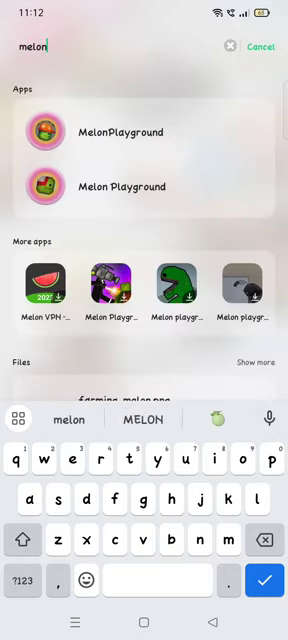